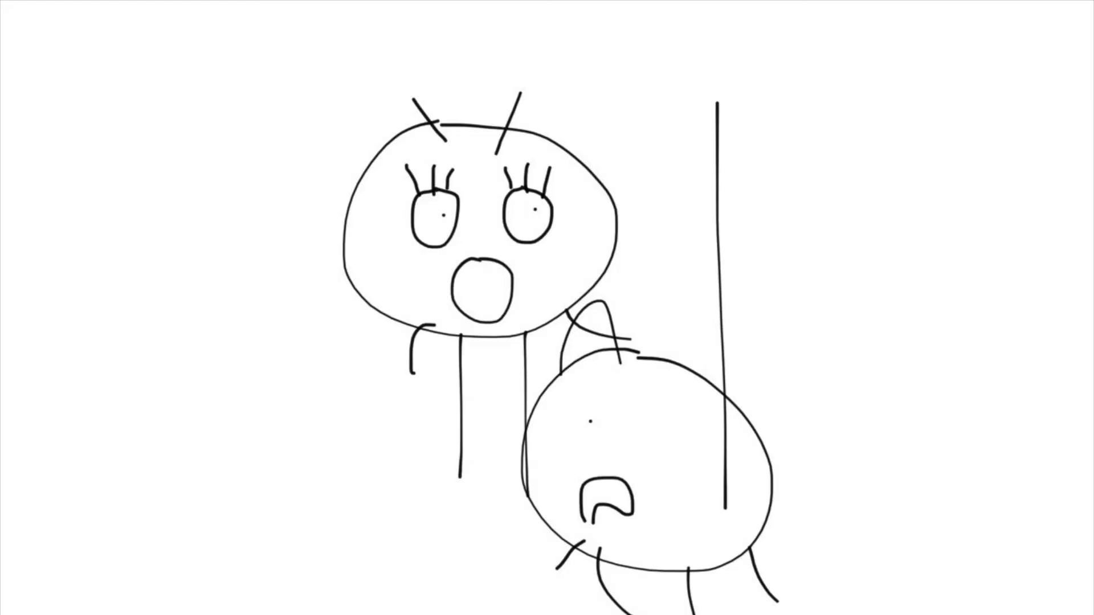
Step: Sketch the surprised stick figure with lashes and open mouth peeking past the door line
{"action": "left_click_drag", "start_coordinate": [460, 265], "coordinate": [509, 293]}
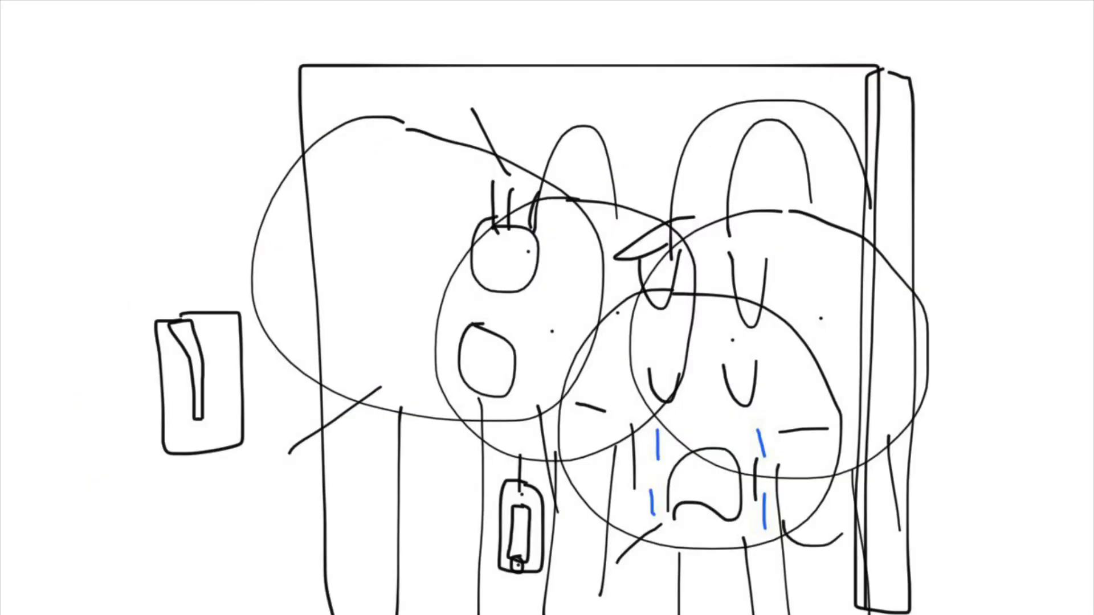
Step: Draw the sad crying face in front of the door, beside a light switch
{"action": "left_click_drag", "start_coordinate": [488, 328], "coordinate": [509, 377]}
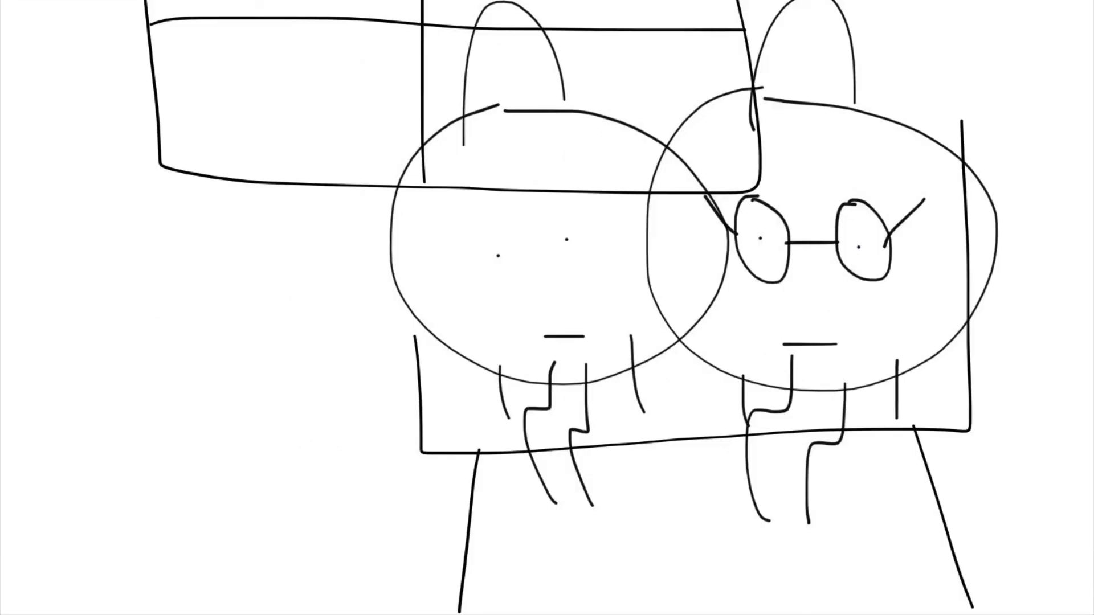
Step: Replace the left bunny character's flat mouth line with a small round circle
{"action": "left_click_drag", "start_coordinate": [551, 314], "coordinate": [558, 345]}
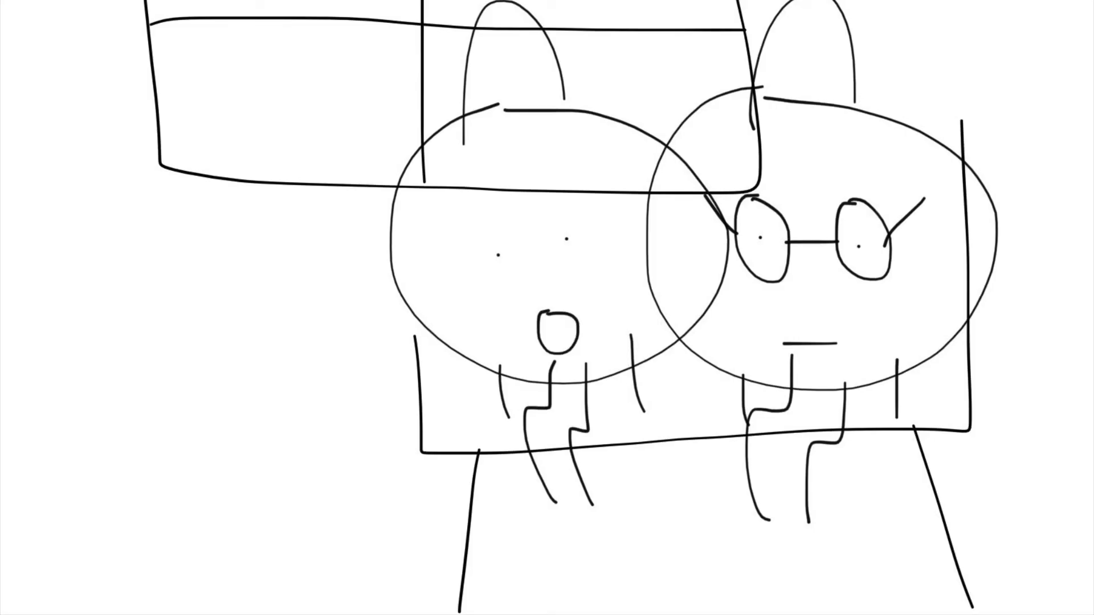